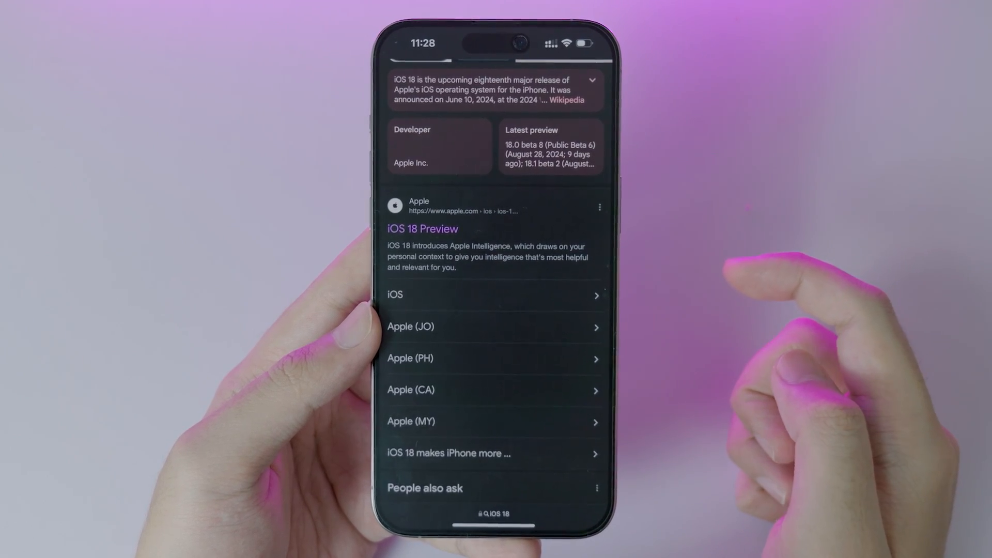
# Open Apple's 'iOS 18 Preview' search result and scroll through the page.
pyautogui.click(422, 229)
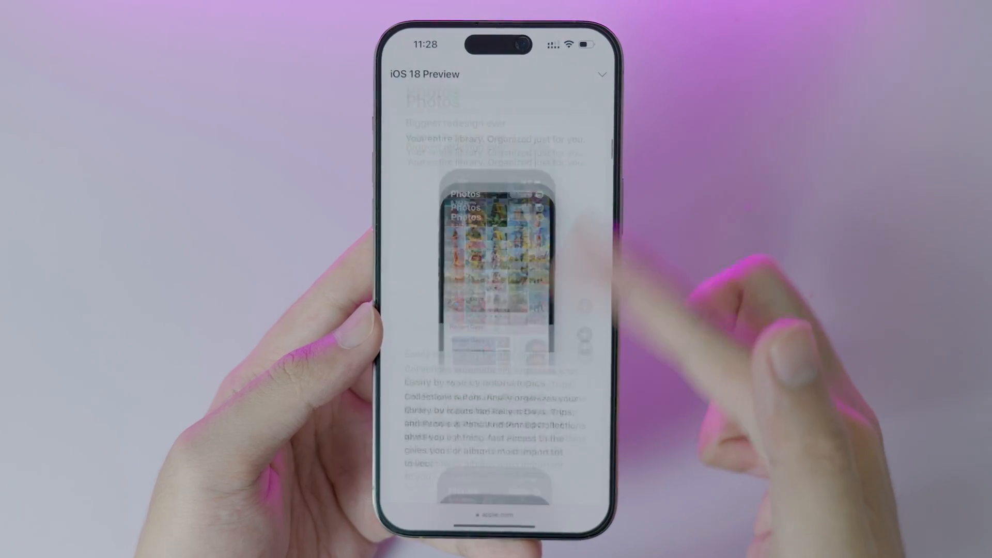
pyautogui.scroll(-3)
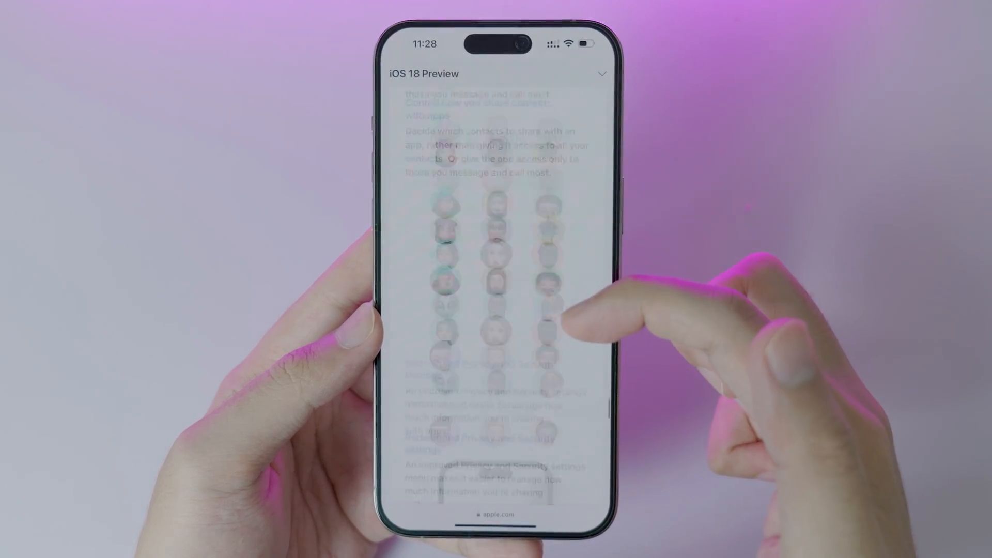
pyautogui.scroll(-3)
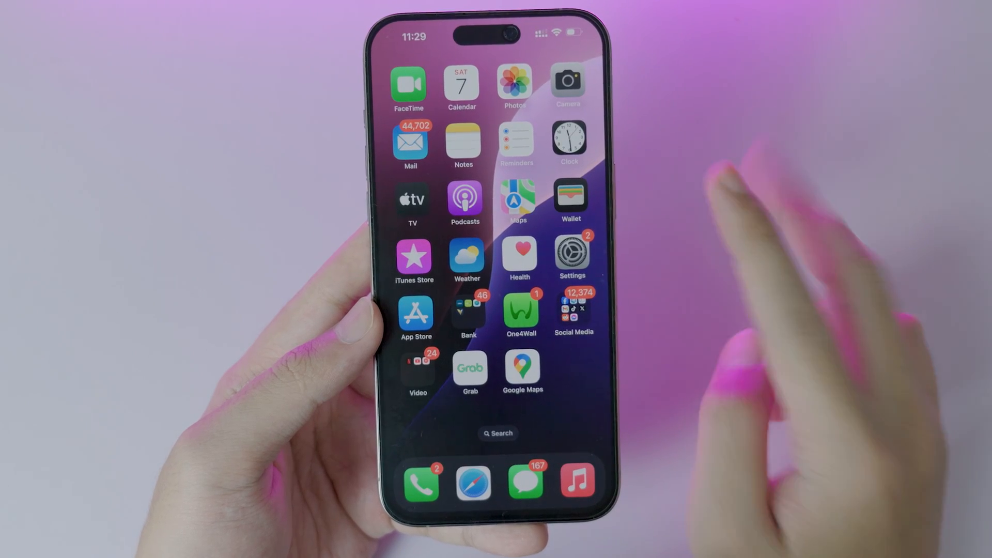
# Review iPhone Storage usage (178.57 GB of 256 GB) under General, then return.
pyautogui.click(570, 256)
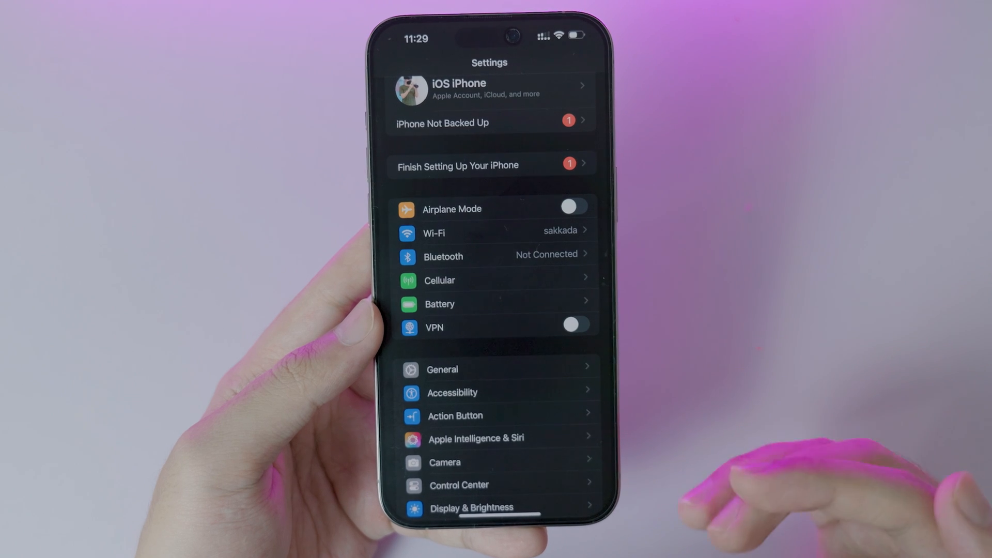
pyautogui.scroll(-3)
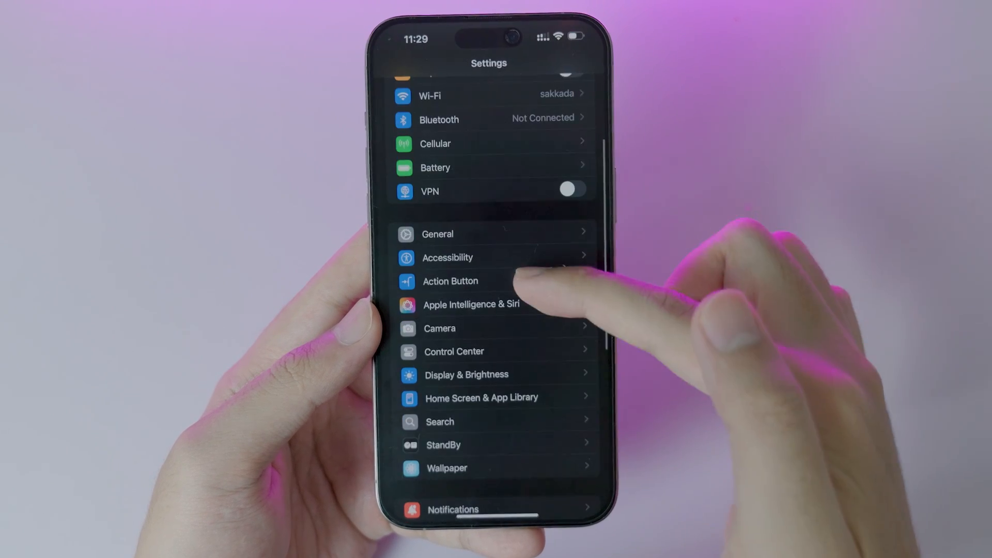
pyautogui.click(437, 233)
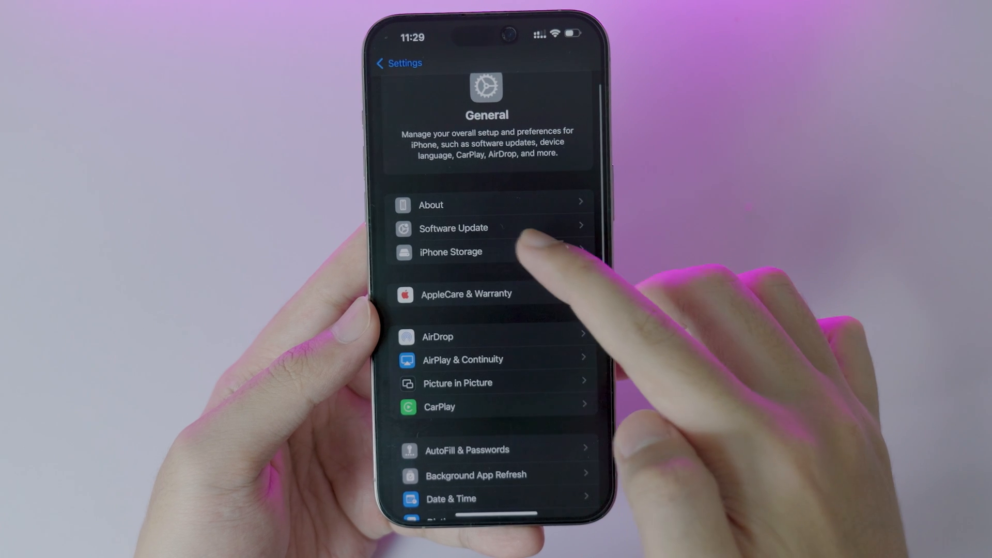
pyautogui.click(451, 252)
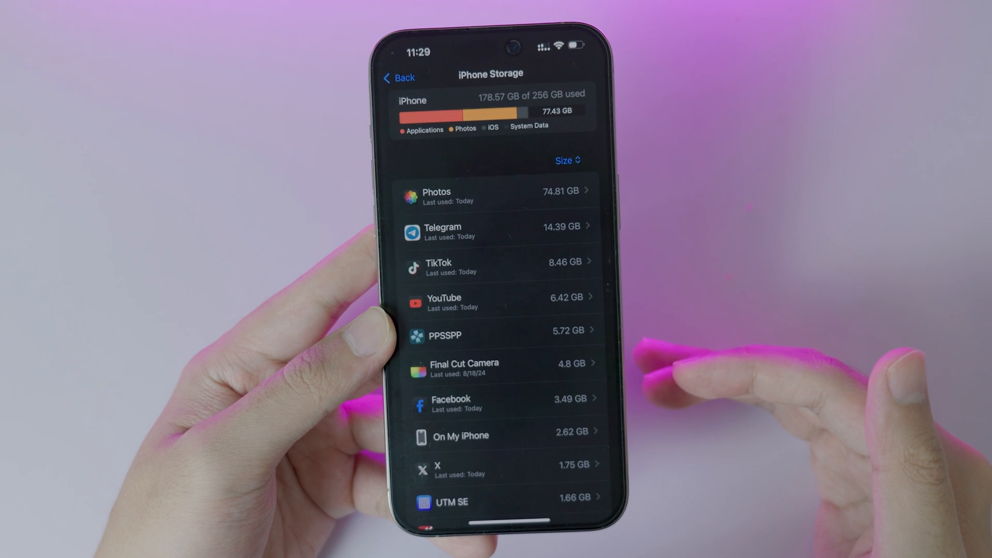
pyautogui.click(400, 76)
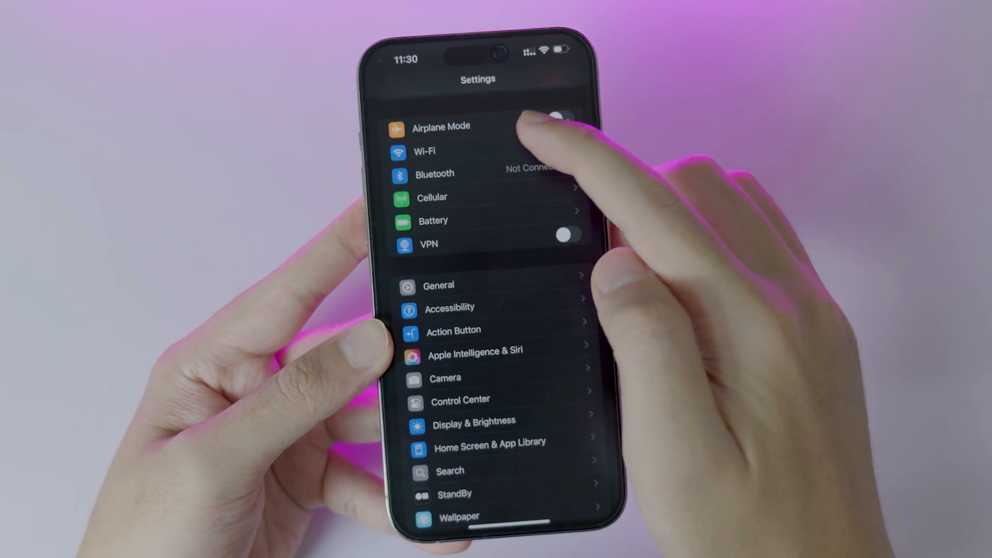
pyautogui.click(424, 151)
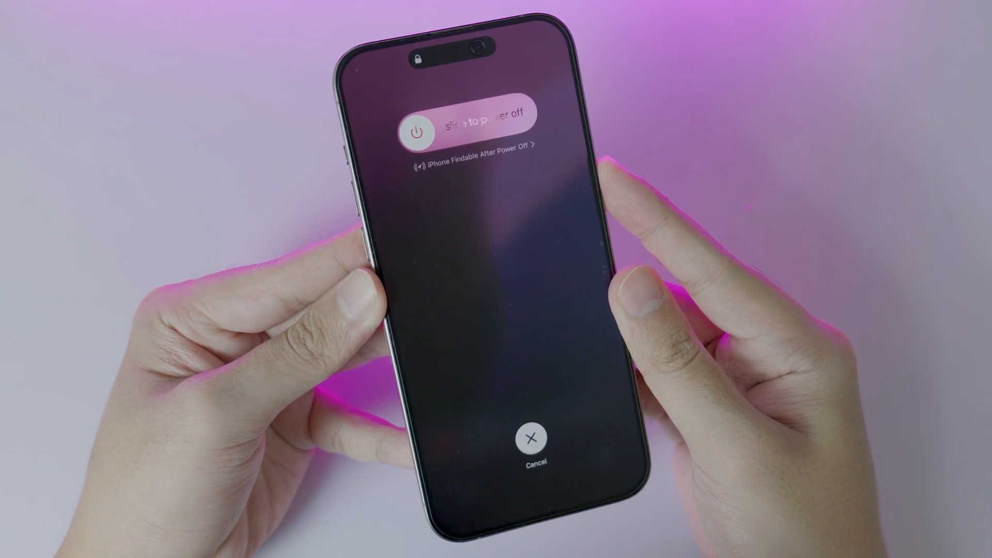
# Power off the iPhone with 'slide to power off' and turn it back on.
pyautogui.click(533, 439)
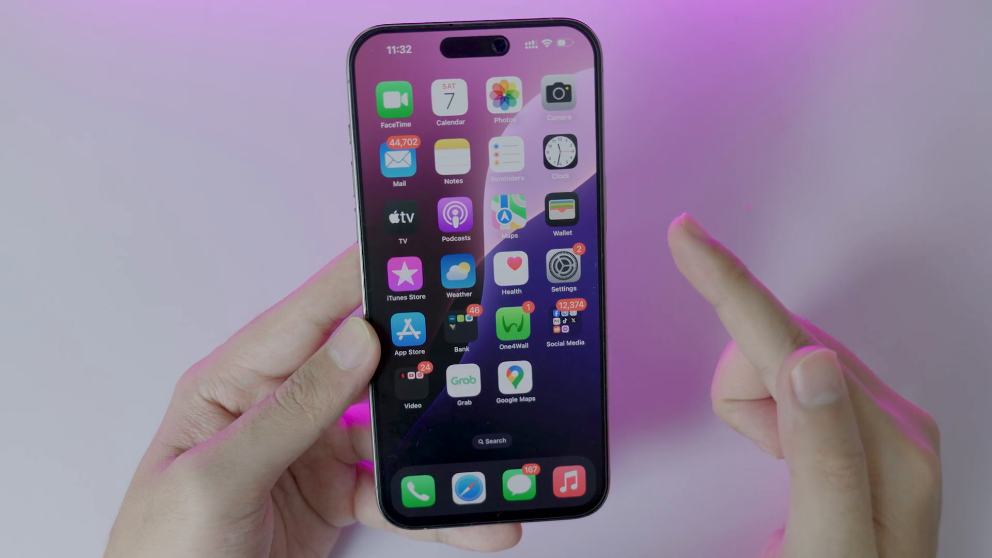
# Browse the Transfer or Reset iPhone reset options, then start a Software Update check.
pyautogui.click(559, 266)
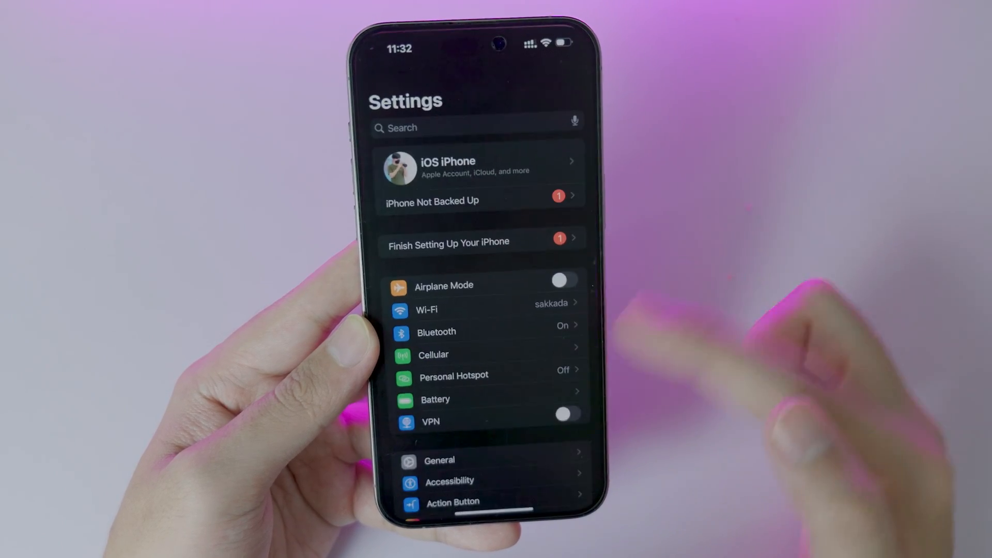
pyautogui.click(439, 460)
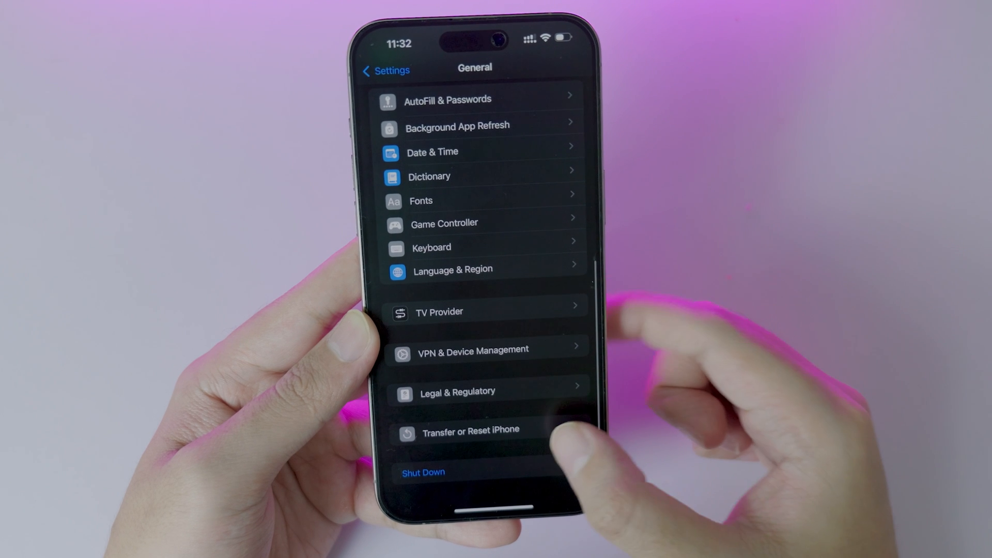
pyautogui.click(472, 432)
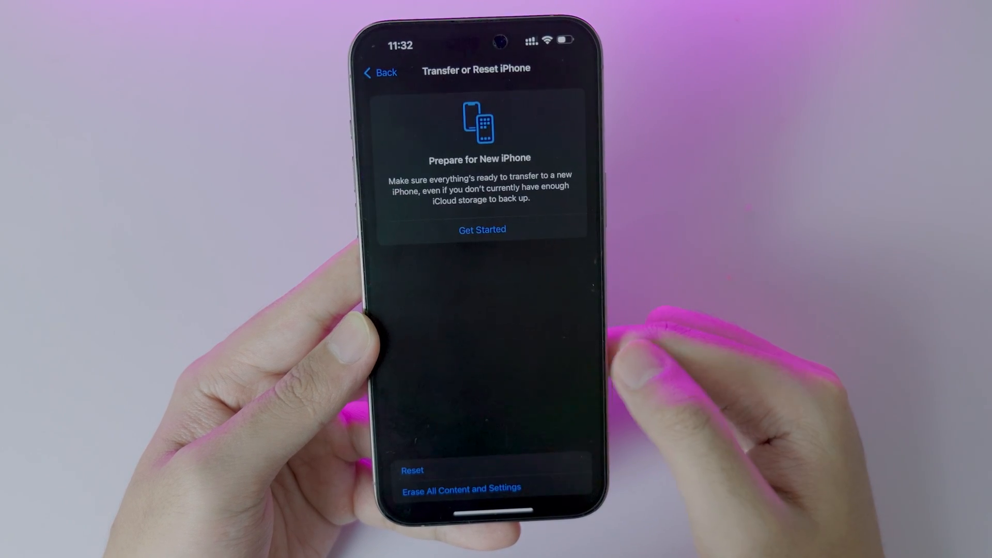
pyautogui.click(411, 470)
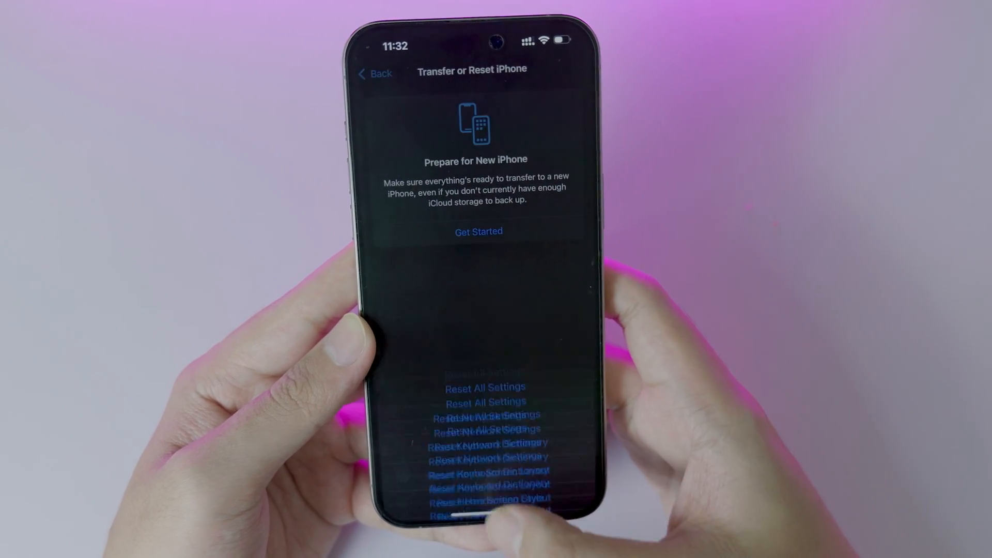
pyautogui.click(373, 74)
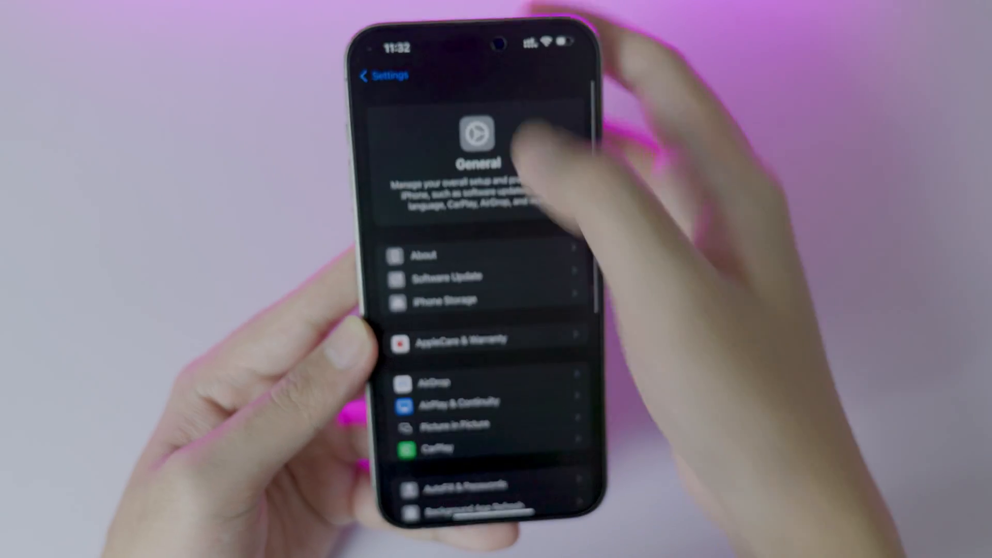
pyautogui.click(447, 277)
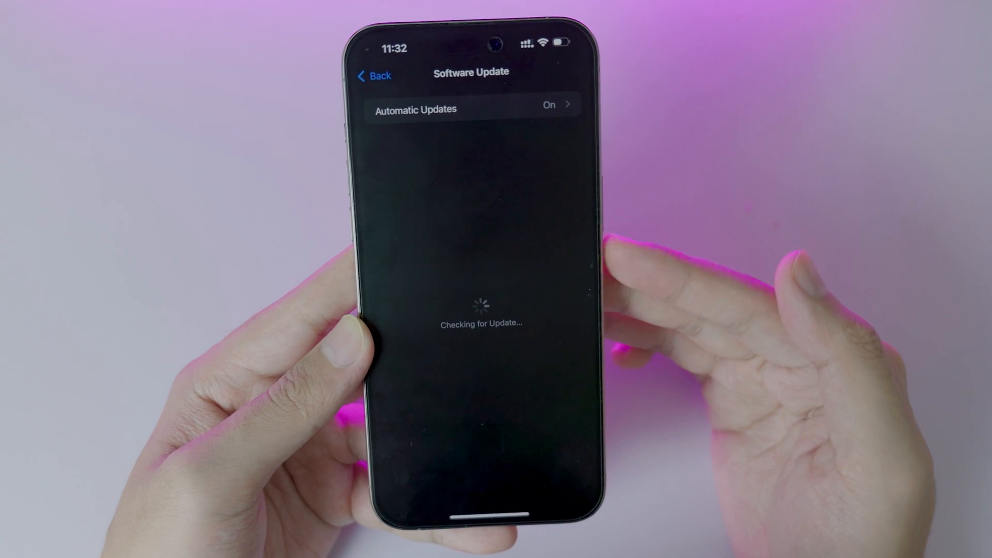